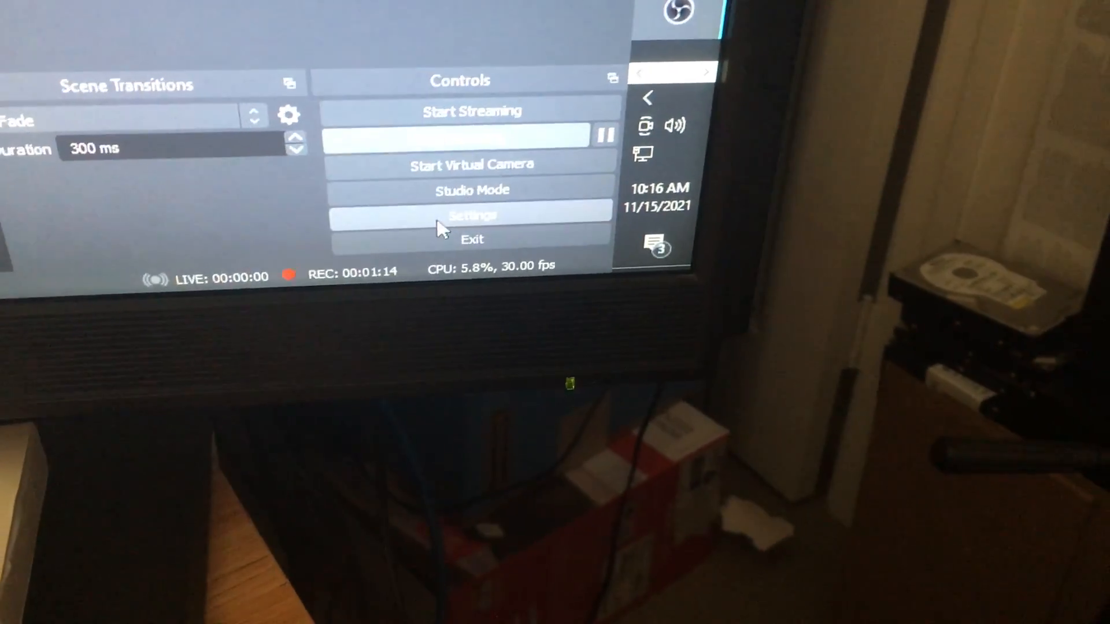
- Open OBS Studio's Settings window from the Controls dock
{"action": "left_click", "coordinate": [472, 216]}
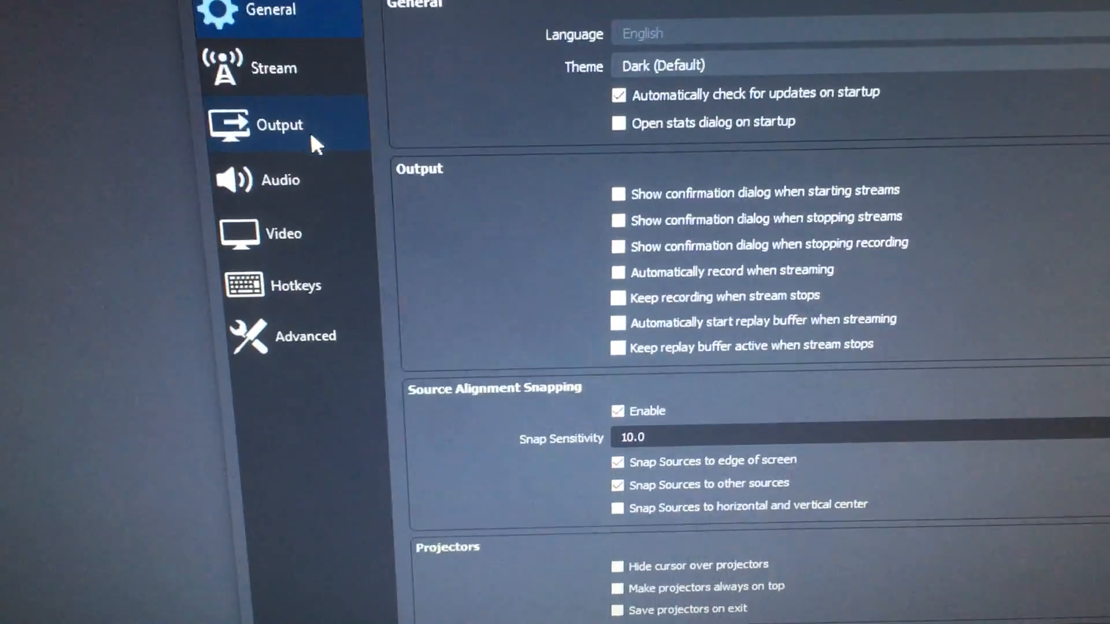
{"action": "left_click", "coordinate": [283, 233]}
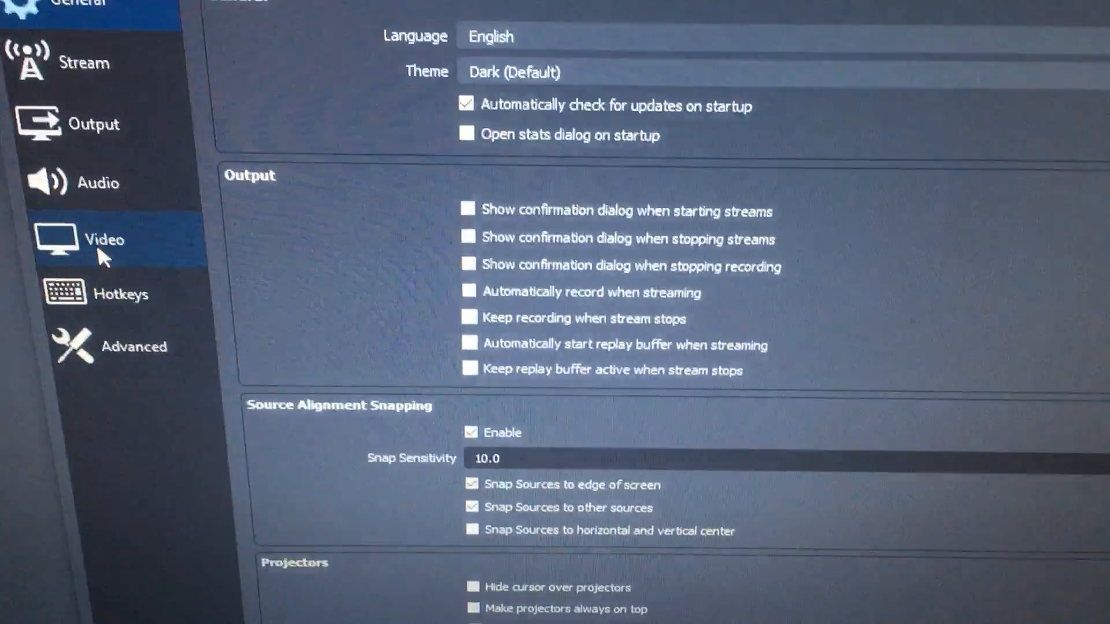
- On the Video page, set the base canvas resolution to 1680x1050
{"action": "left_click", "coordinate": [104, 239]}
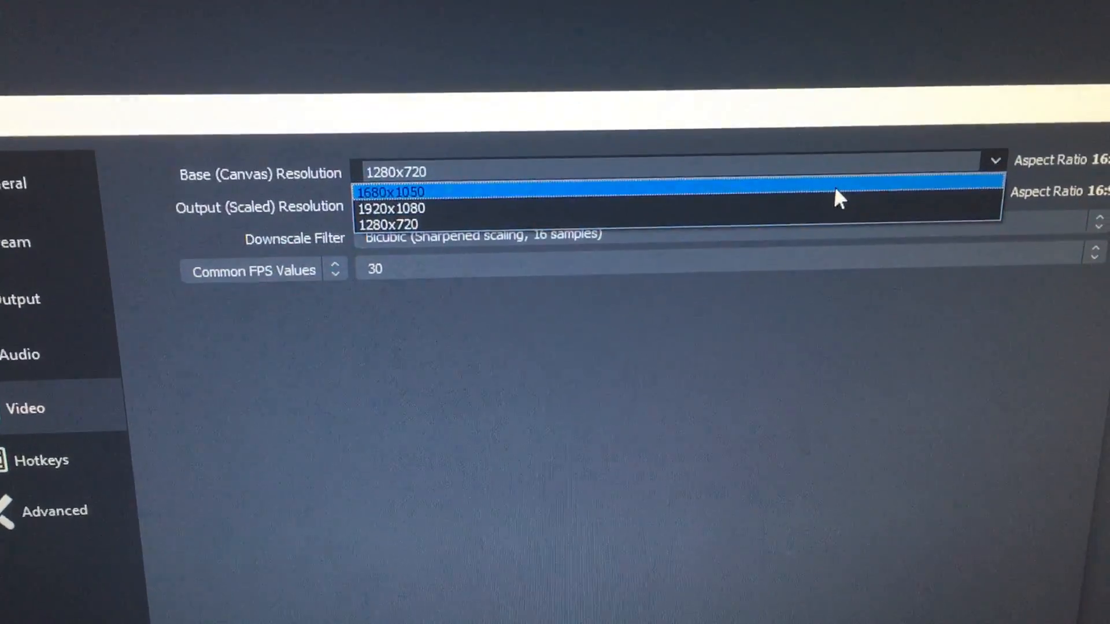
{"action": "left_click", "coordinate": [392, 191]}
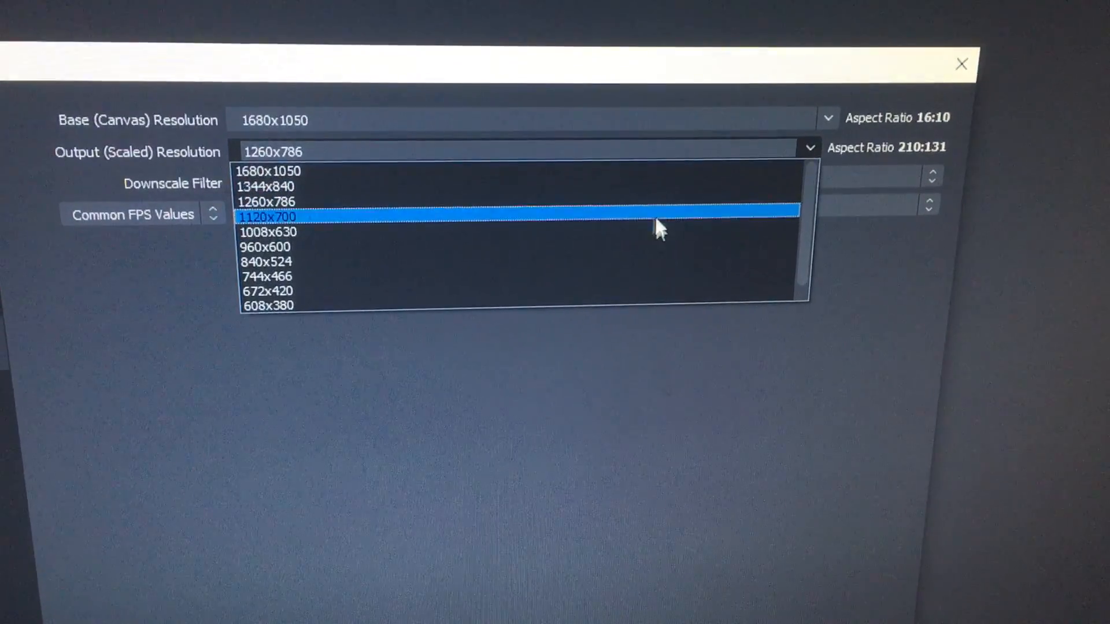
- Keep output resolution at 1260x786 and confirm the settings with OK
{"action": "left_click", "coordinate": [267, 202]}
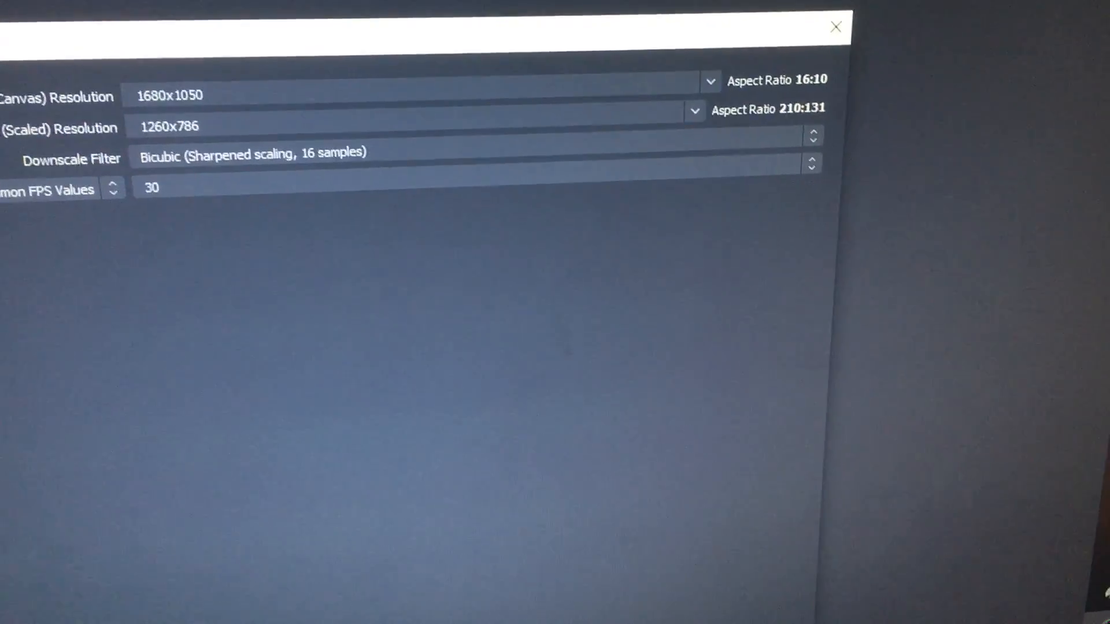
{"action": "left_click", "coordinate": [834, 28]}
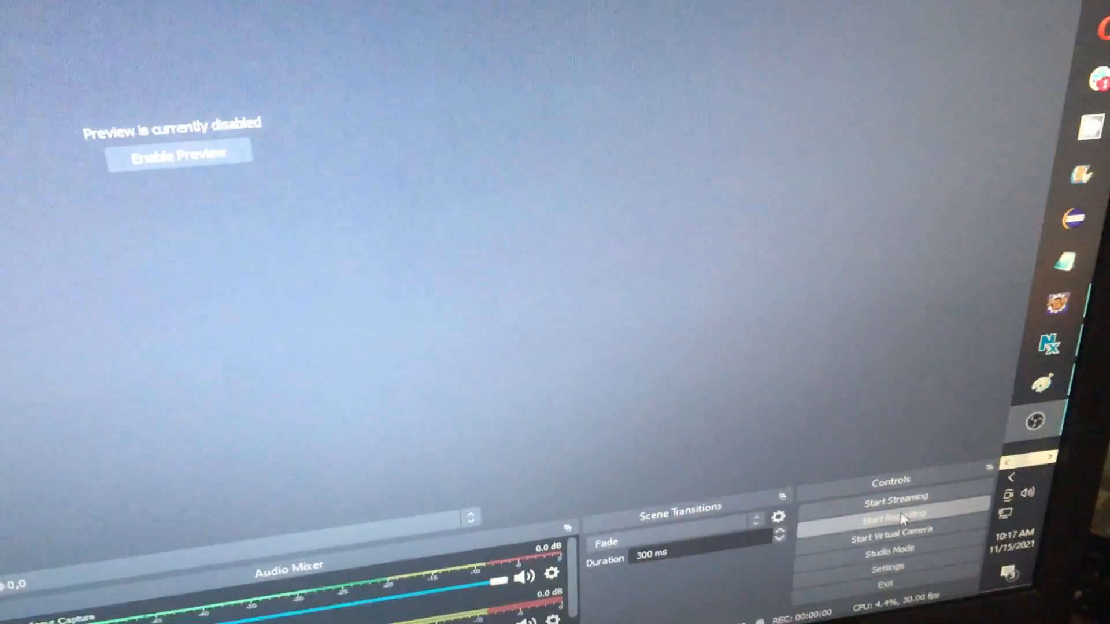